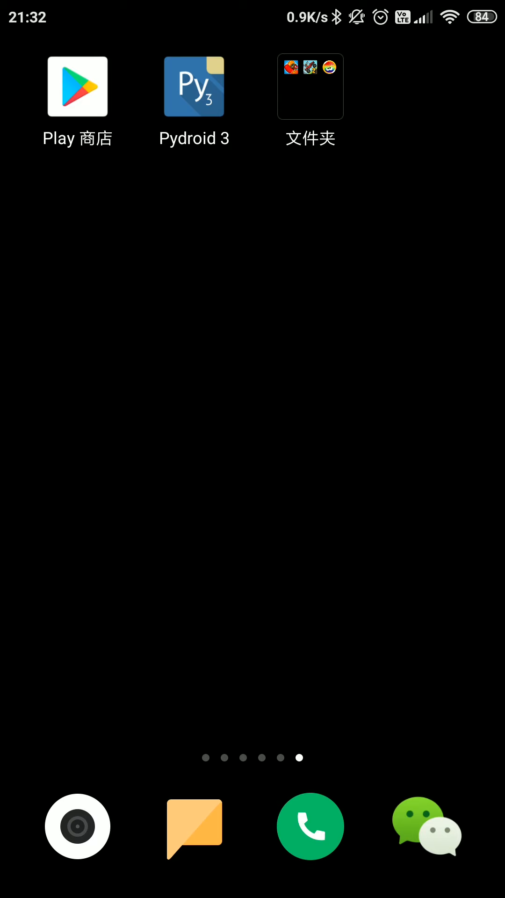
# Step: Launch Pydroid 3 from the home screen to show the 天气预报.py script
pyautogui.click(193, 87)
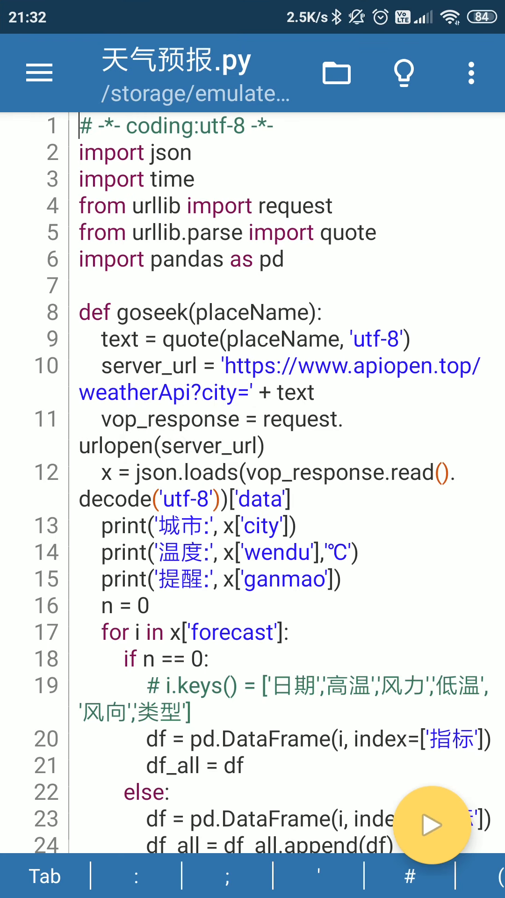
pyautogui.scroll(-3)
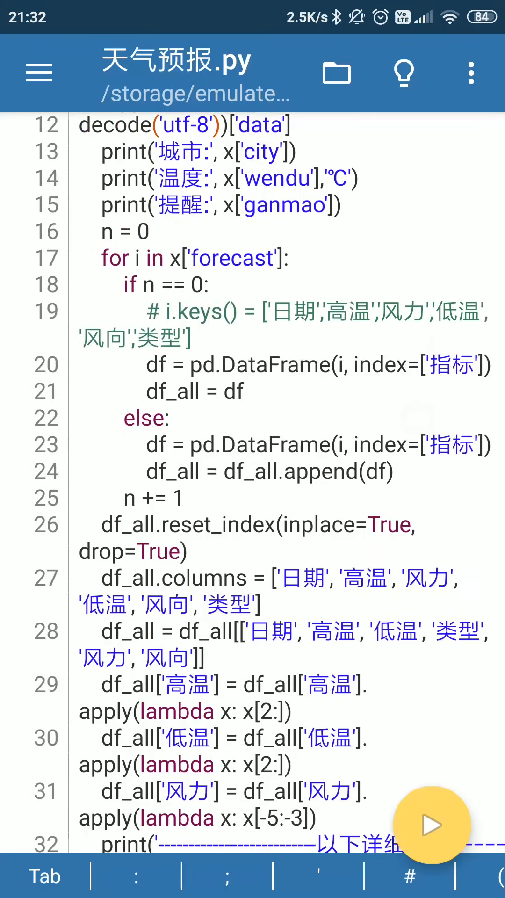
pyautogui.scroll(-3)
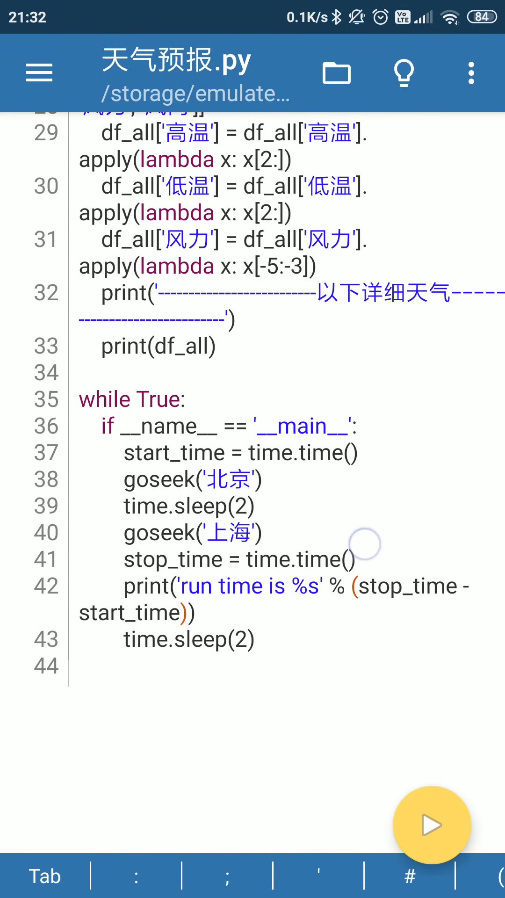
pyautogui.scroll(3)
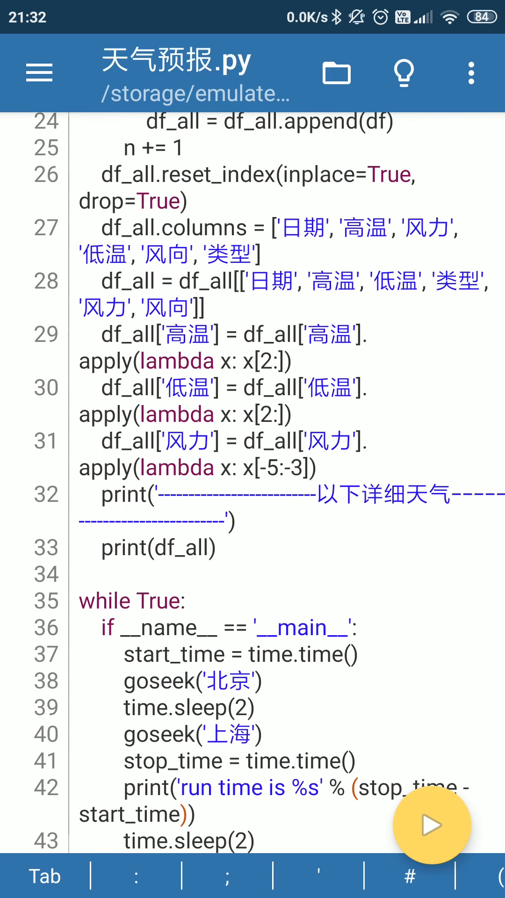
pyautogui.scroll(-3)
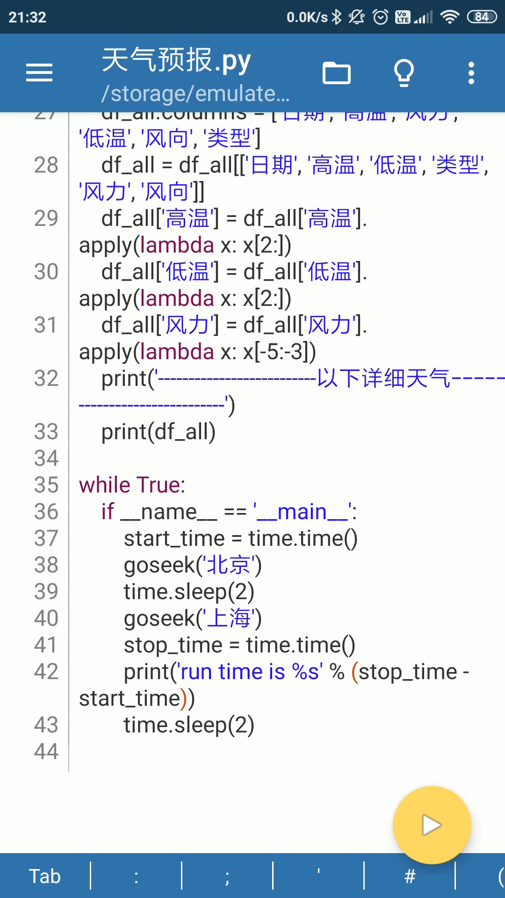
pyautogui.scroll(3)
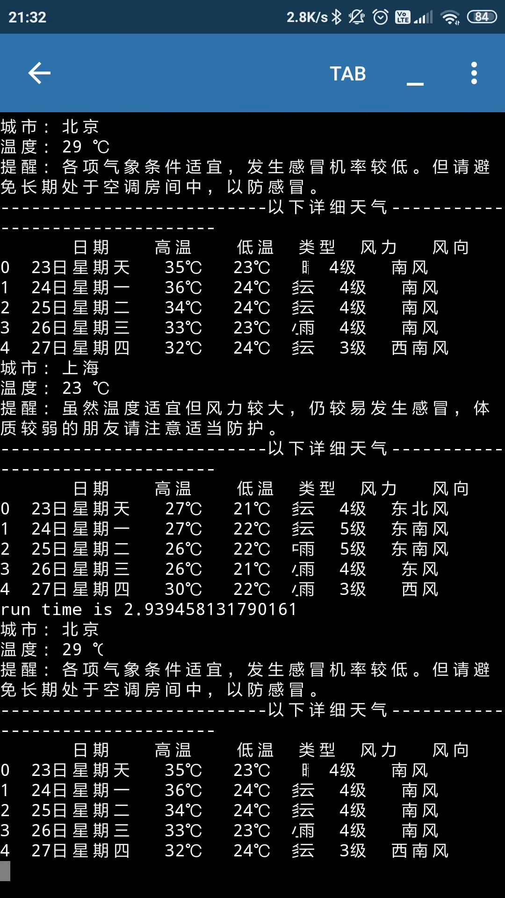
# Step: Scroll through the terminal's looping Beijing and Shanghai forecast tables and run times
pyautogui.scroll(3)
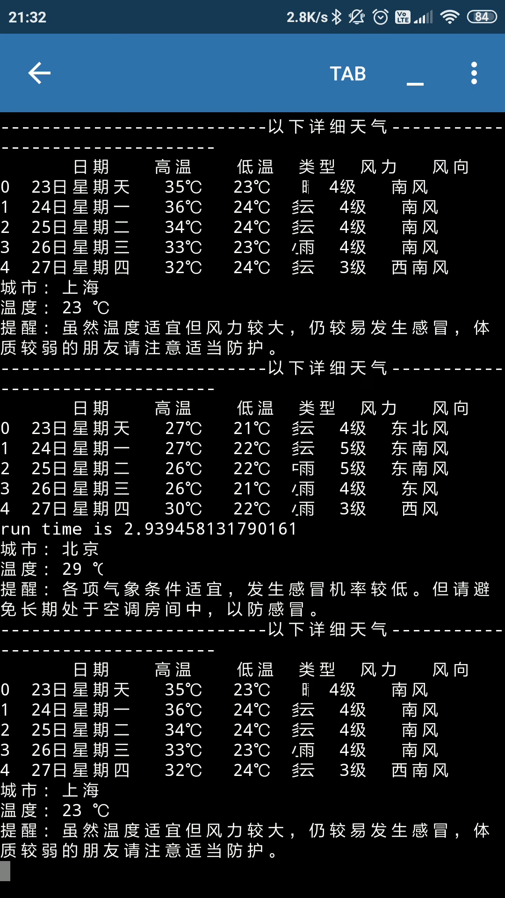
pyautogui.scroll(-3)
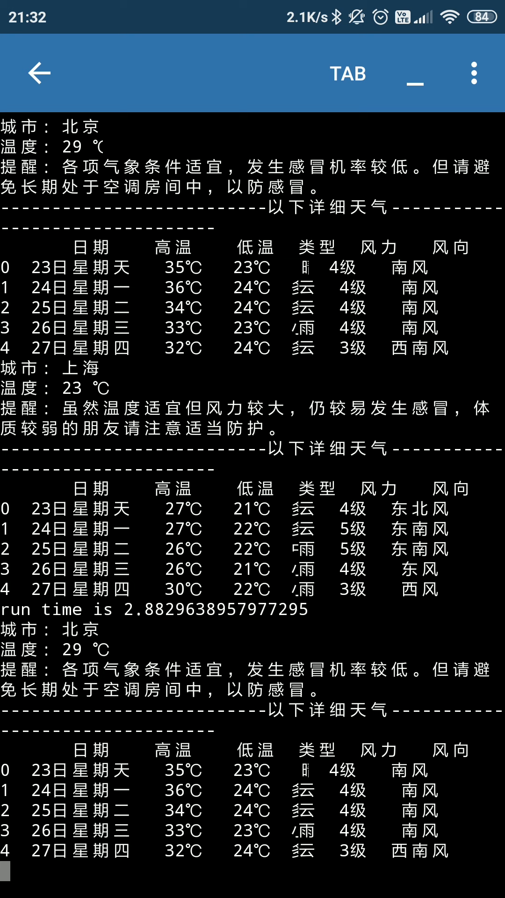
pyautogui.scroll(-3)
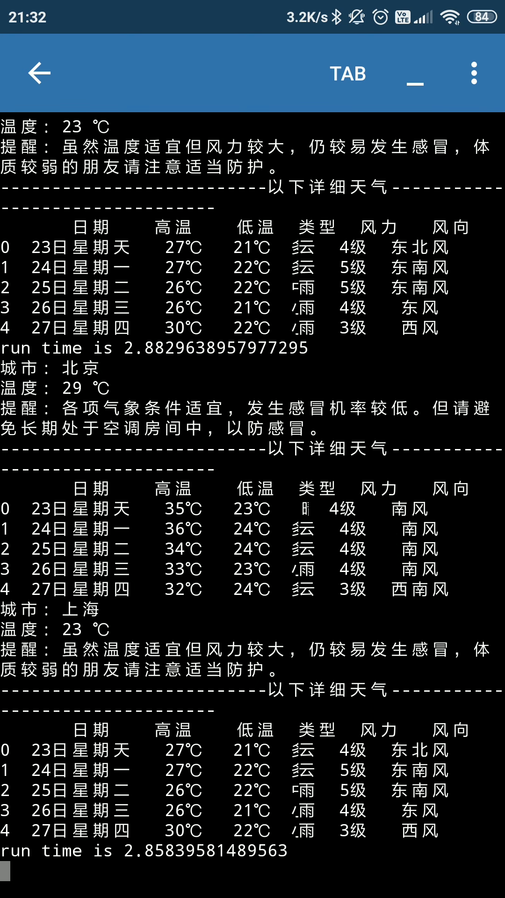
pyautogui.scroll(3)
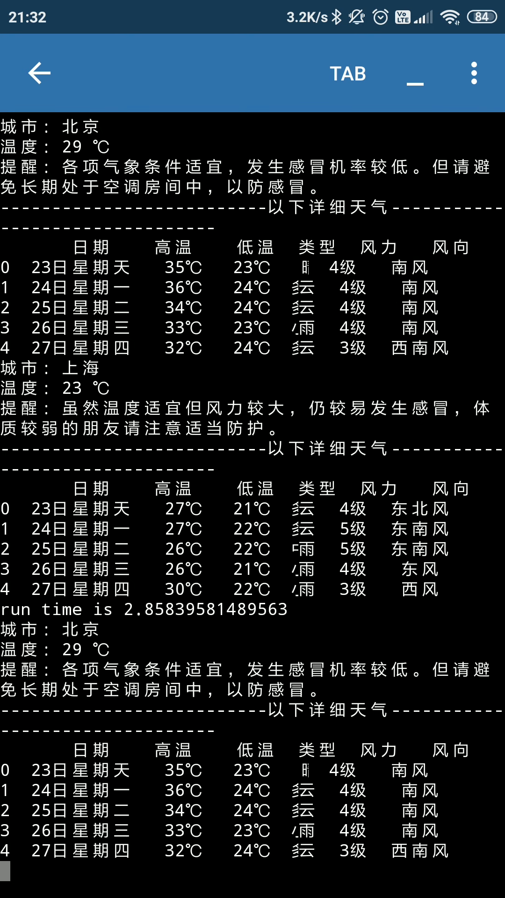
pyautogui.scroll(-3)
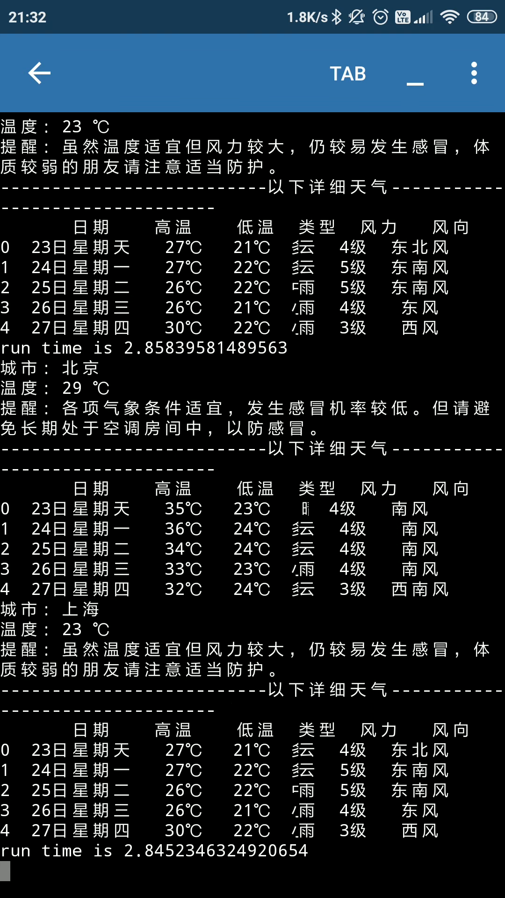
pyautogui.scroll(3)
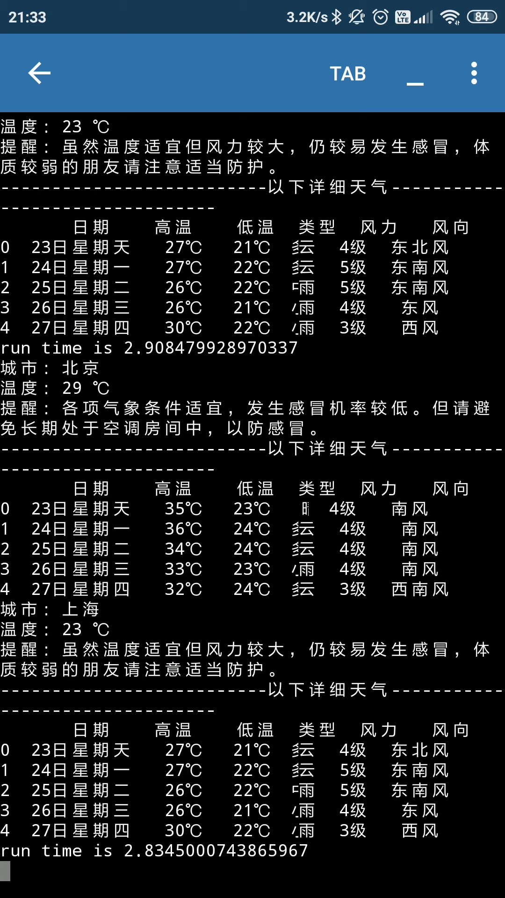
pyautogui.scroll(-3)
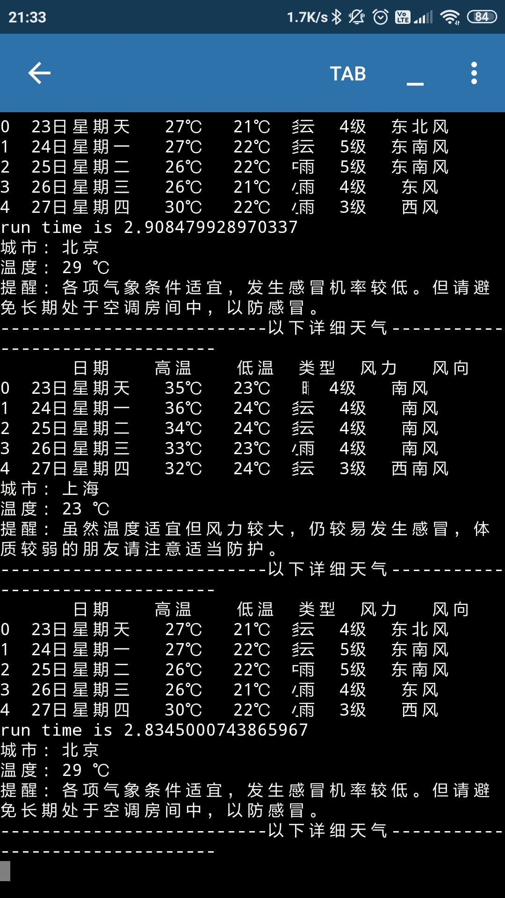
pyautogui.scroll(-3)
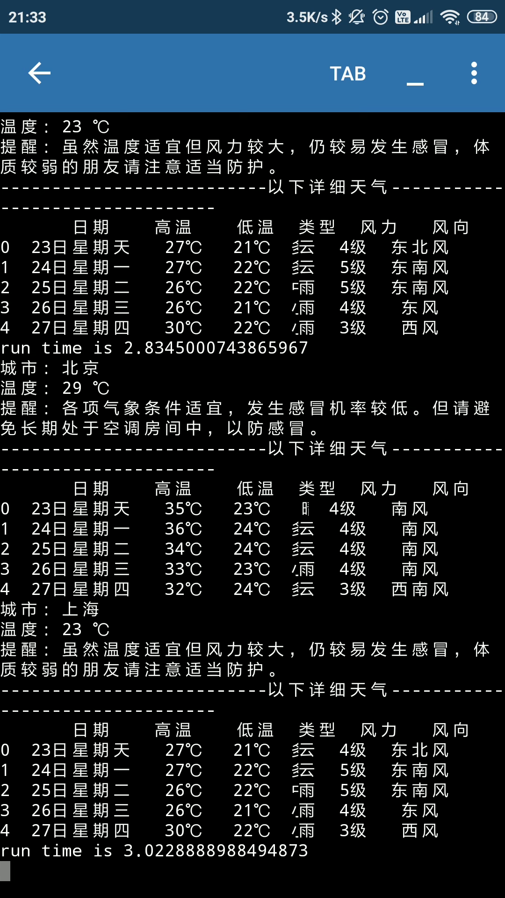
pyautogui.scroll(3)
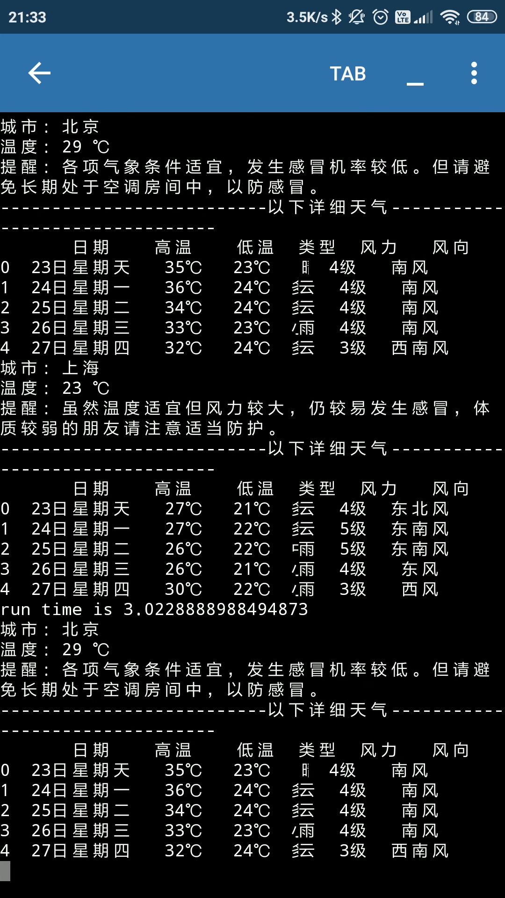
pyautogui.scroll(-3)
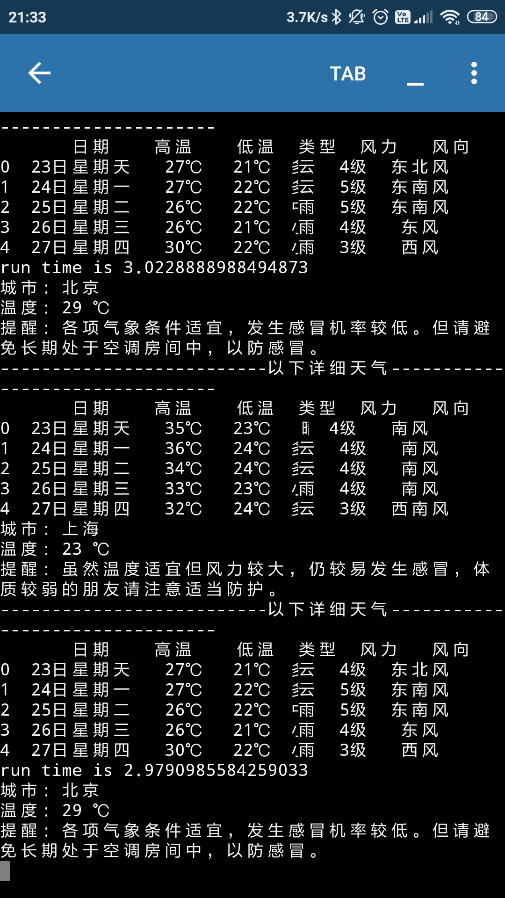
pyautogui.scroll(-3)
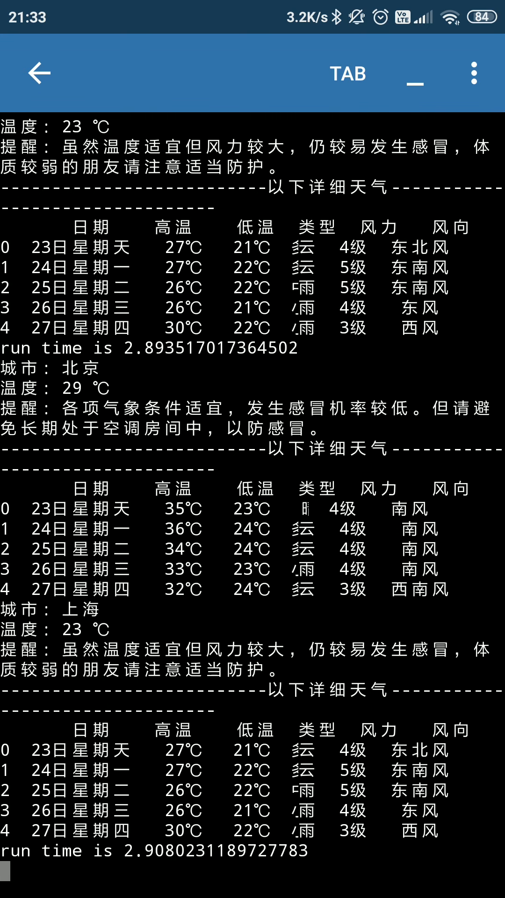
pyautogui.scroll(3)
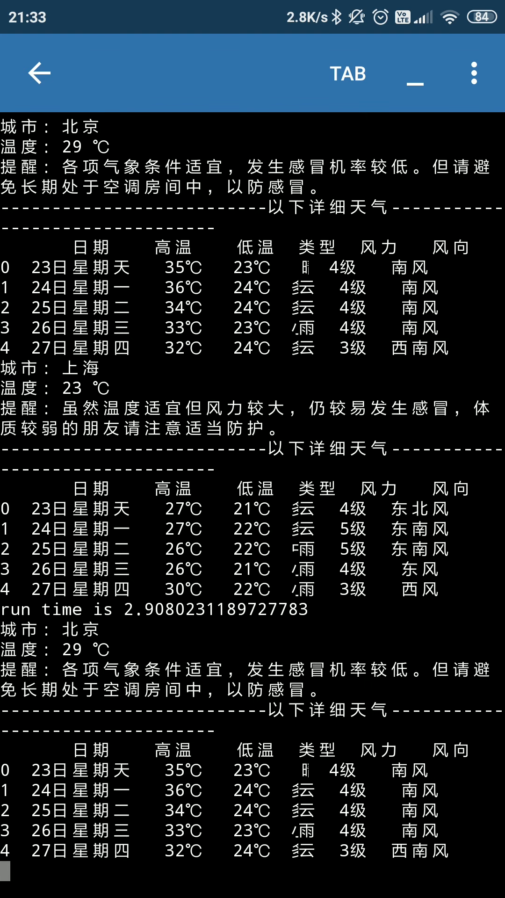
pyautogui.scroll(-3)
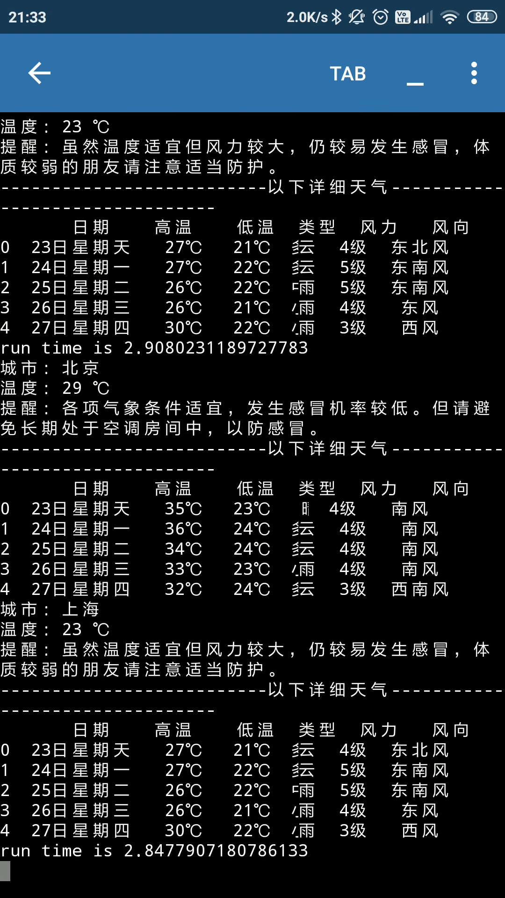
pyautogui.scroll(-3)
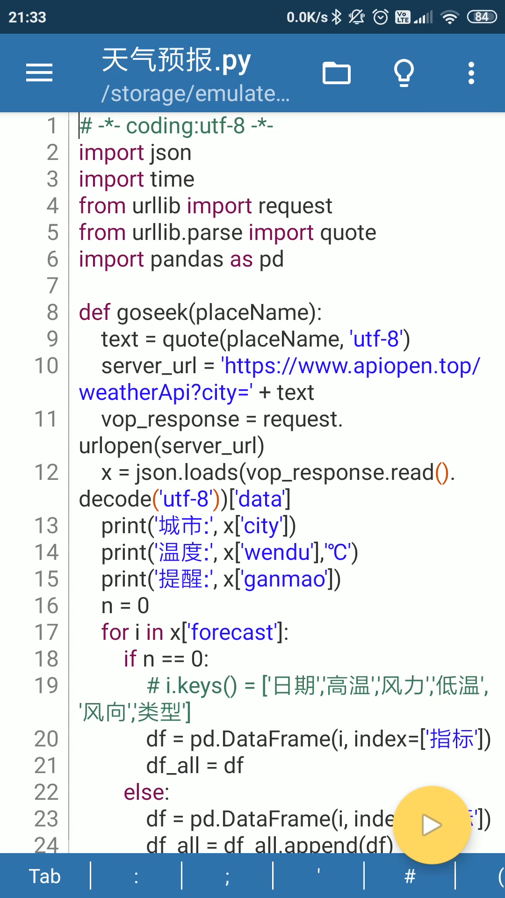
pyautogui.scroll(-3)
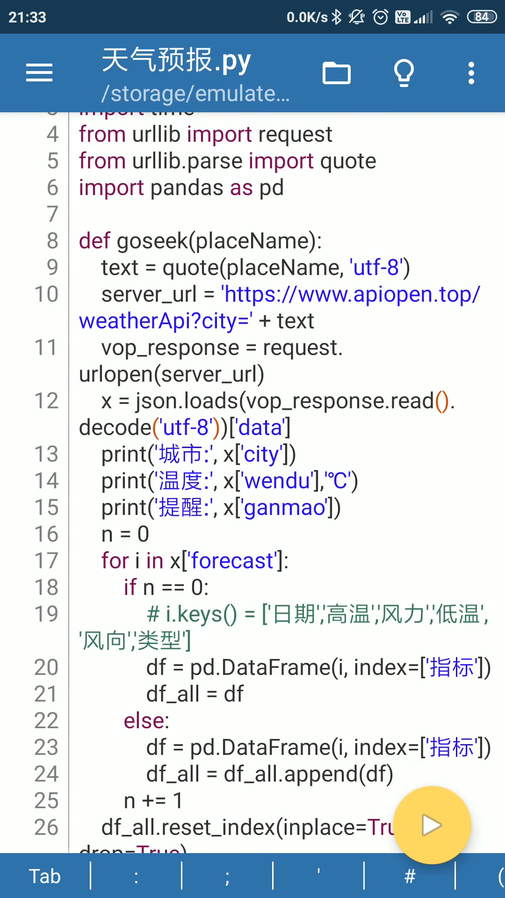
pyautogui.scroll(-3)
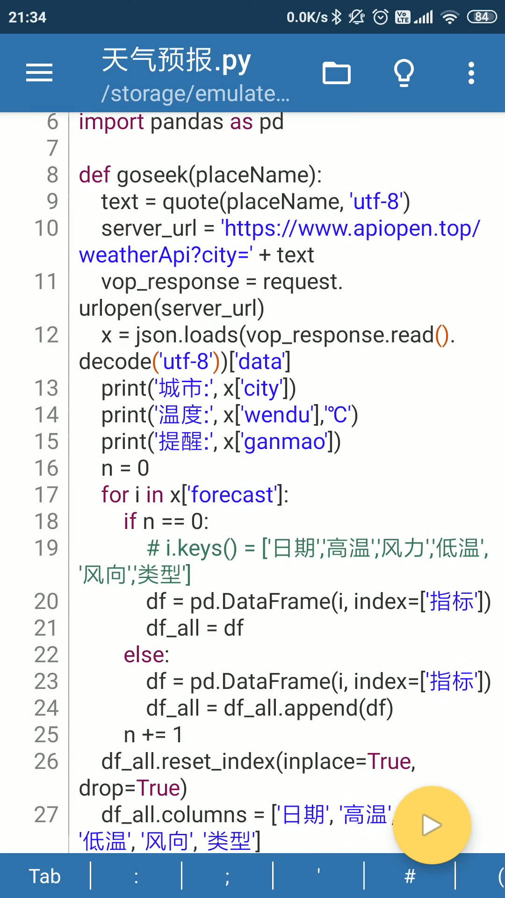
pyautogui.scroll(-3)
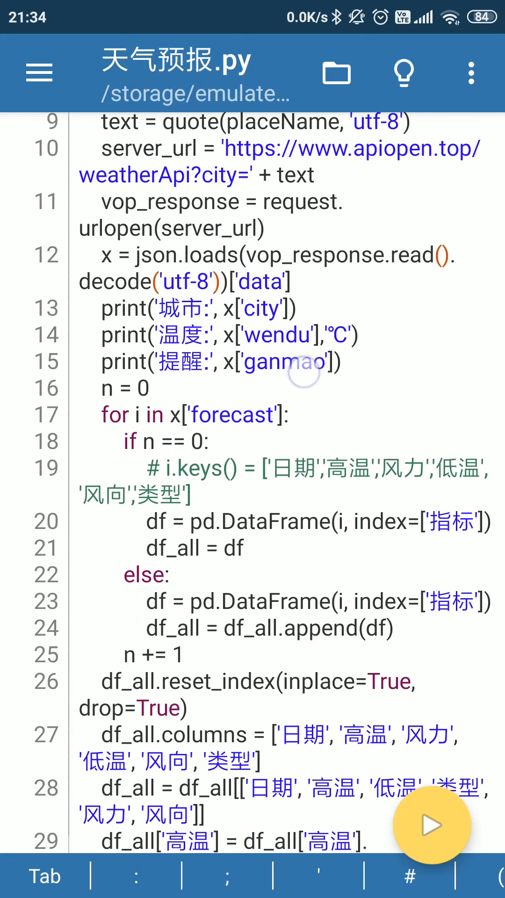
pyautogui.scroll(-3)
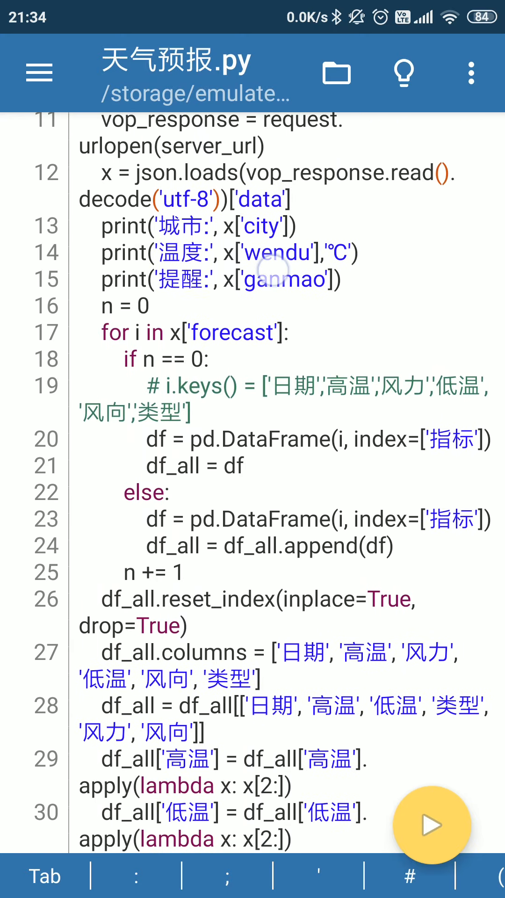
pyautogui.scroll(3)
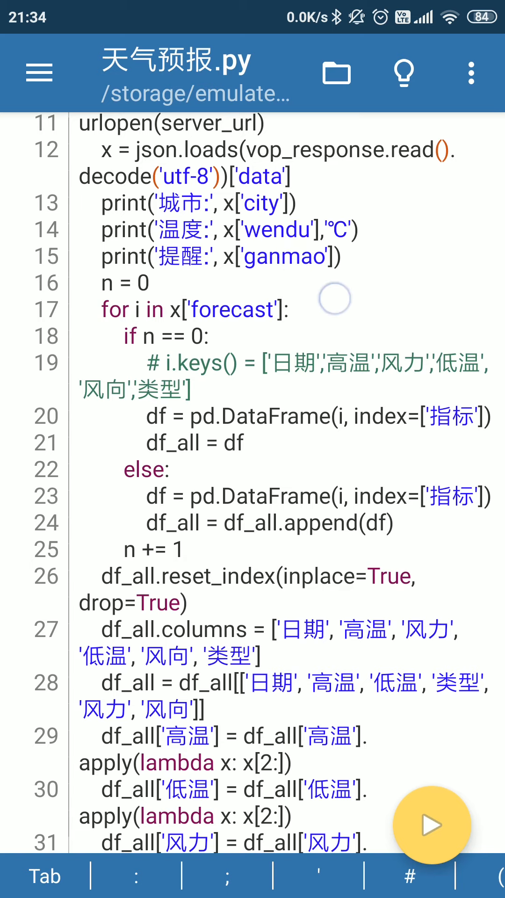
pyautogui.scroll(-3)
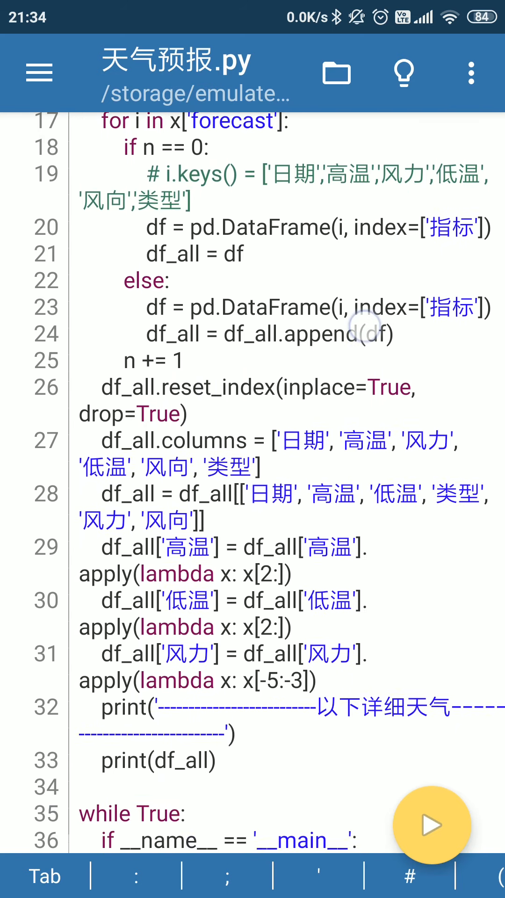
pyautogui.scroll(-3)
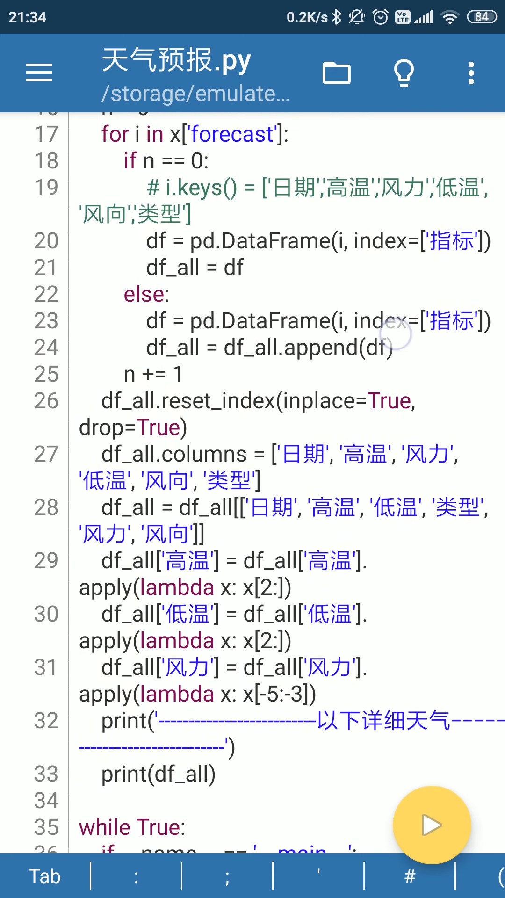
pyautogui.scroll(-3)
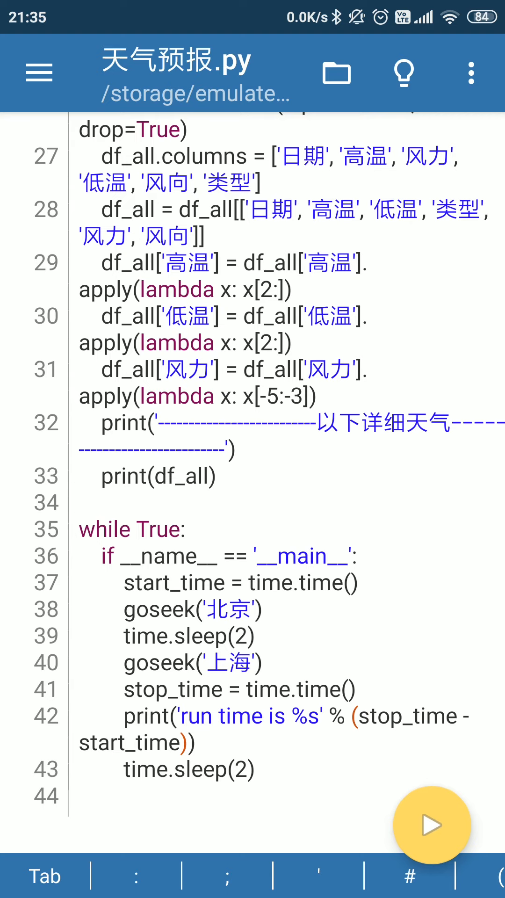
pyautogui.scroll(3)
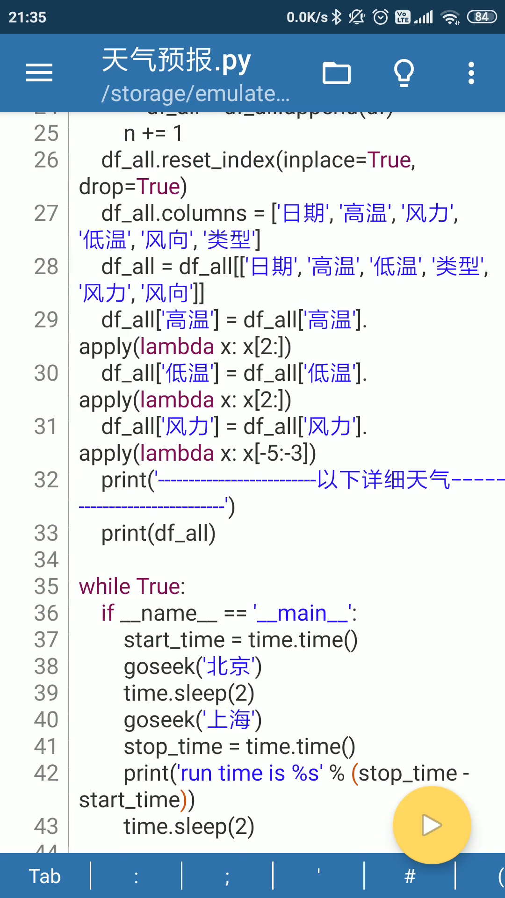
pyautogui.scroll(3)
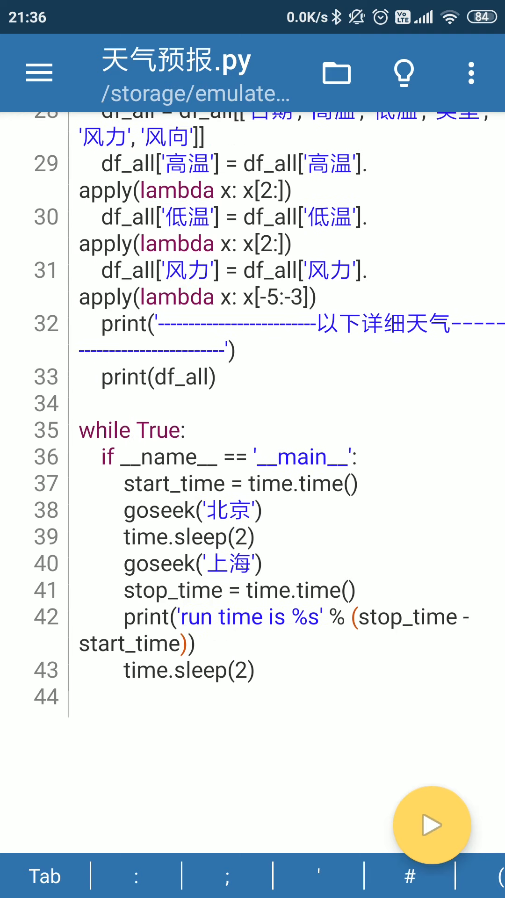
pyautogui.scroll(3)
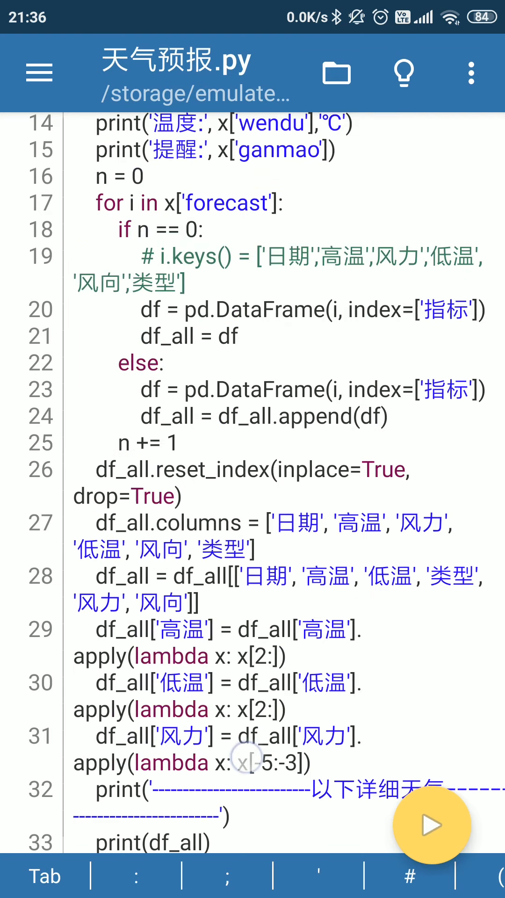
pyautogui.scroll(3)
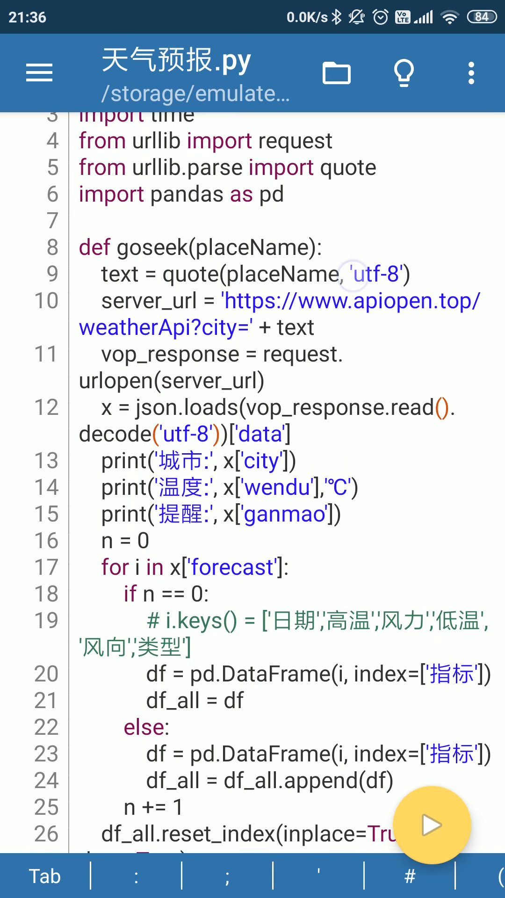
pyautogui.scroll(-3)
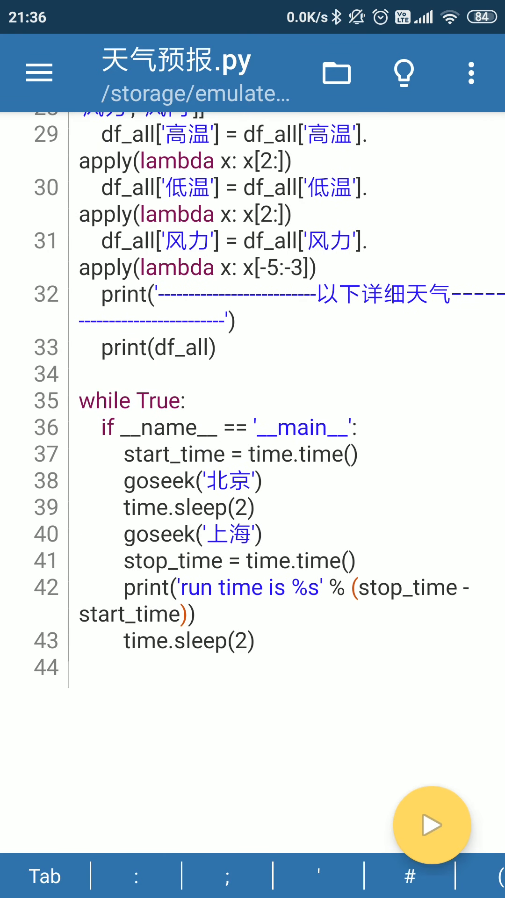
pyautogui.scroll(3)
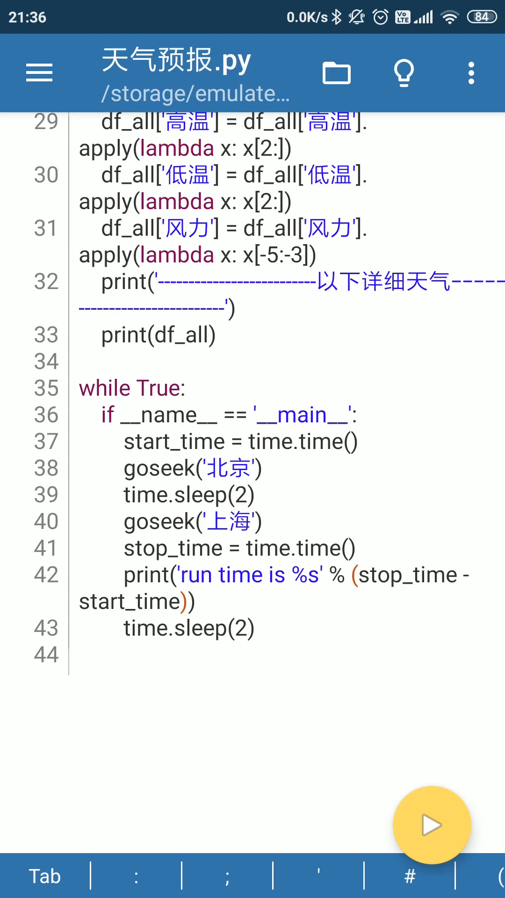
pyautogui.click(272, 441)
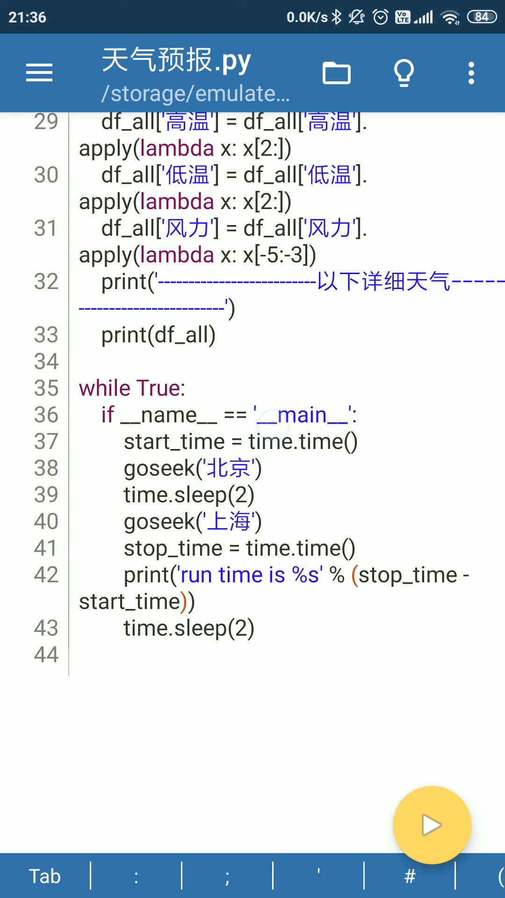
pyautogui.scroll(-3)
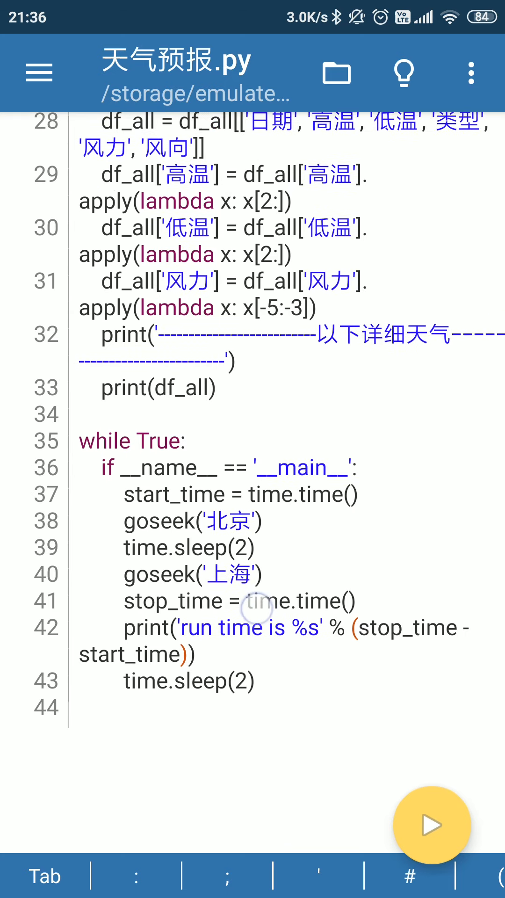
pyautogui.scroll(3)
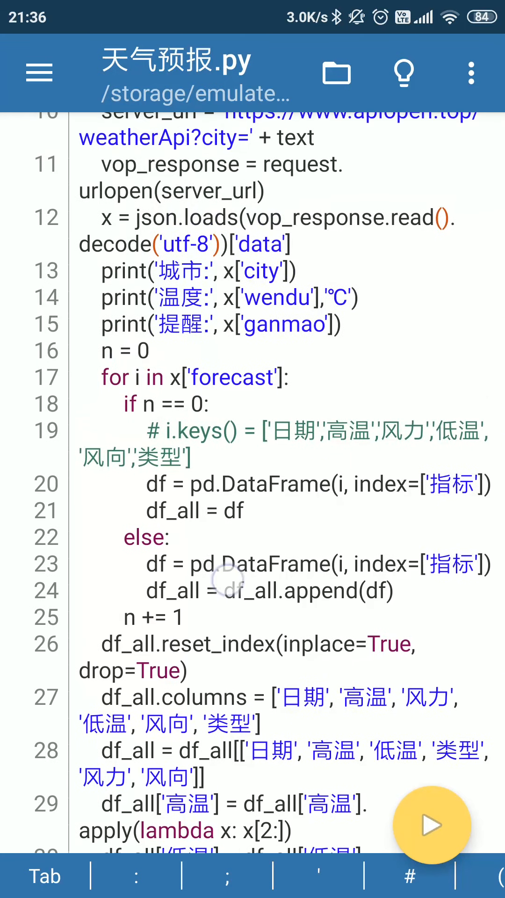
pyautogui.scroll(3)
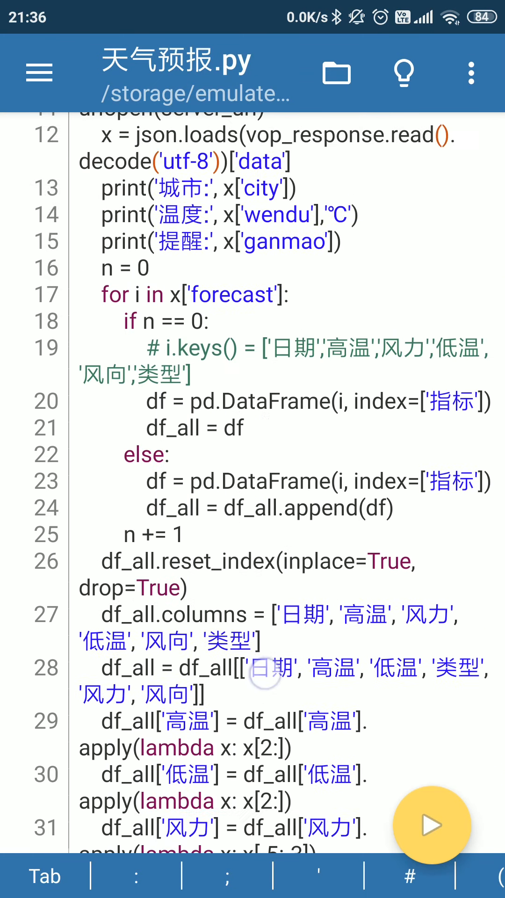
pyautogui.scroll(3)
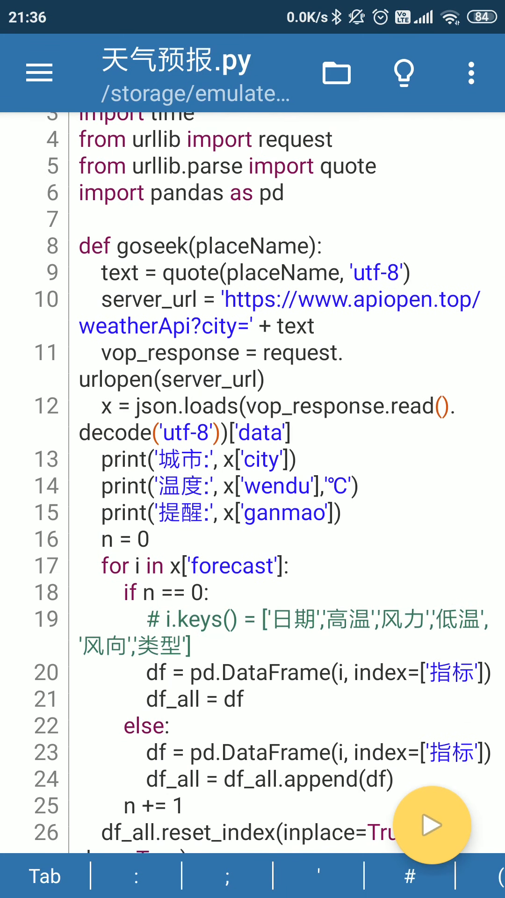
pyautogui.scroll(3)
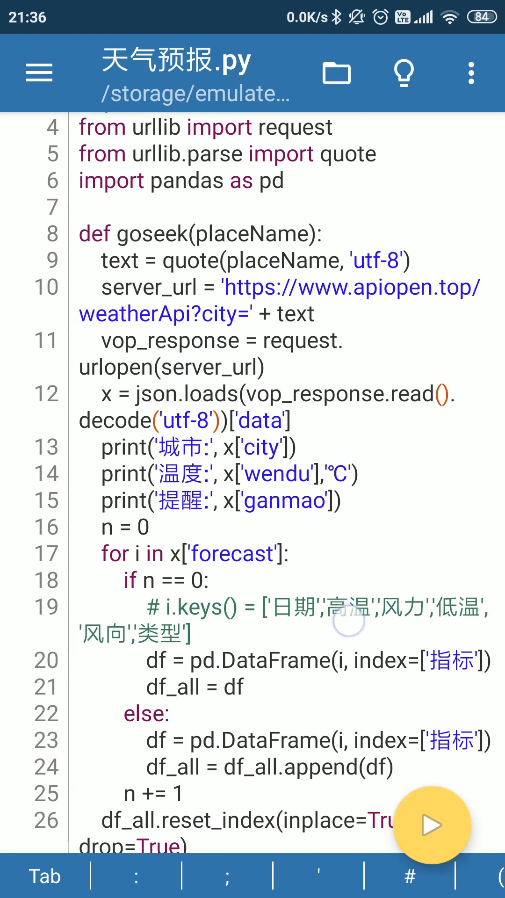
pyautogui.scroll(-3)
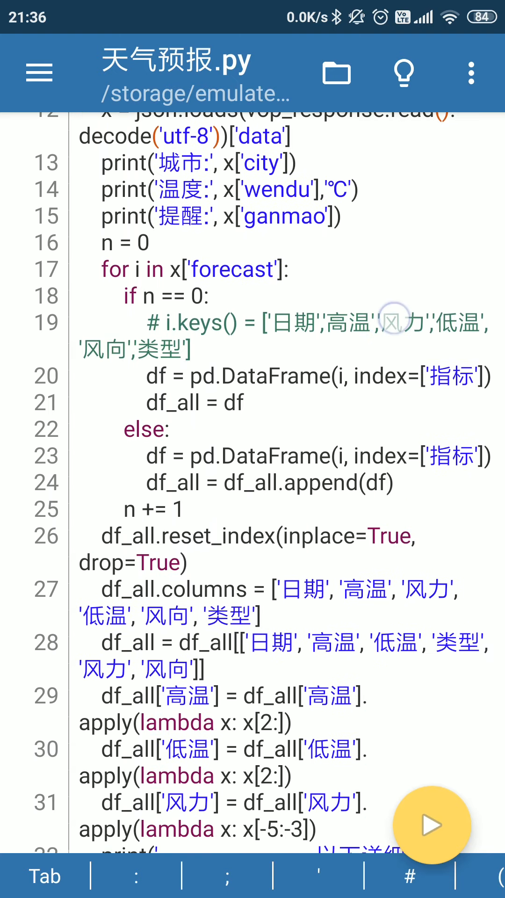
pyautogui.scroll(-3)
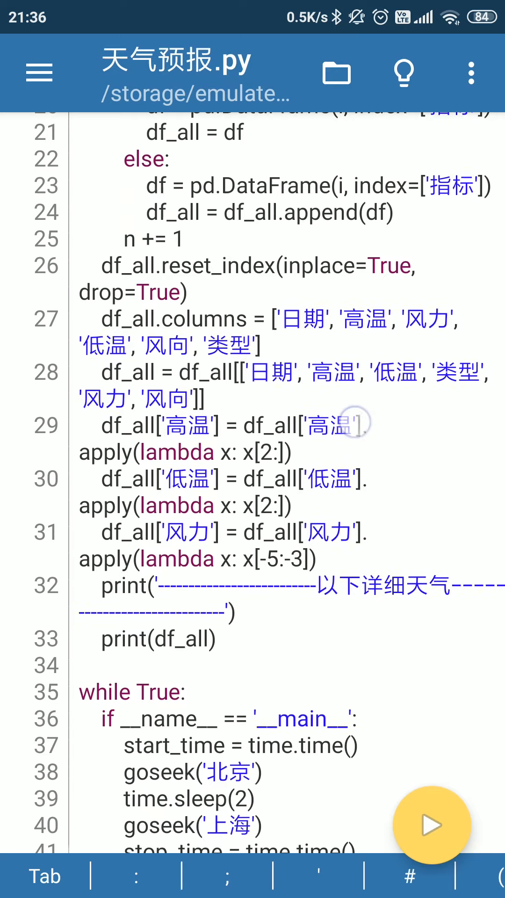
pyautogui.scroll(-3)
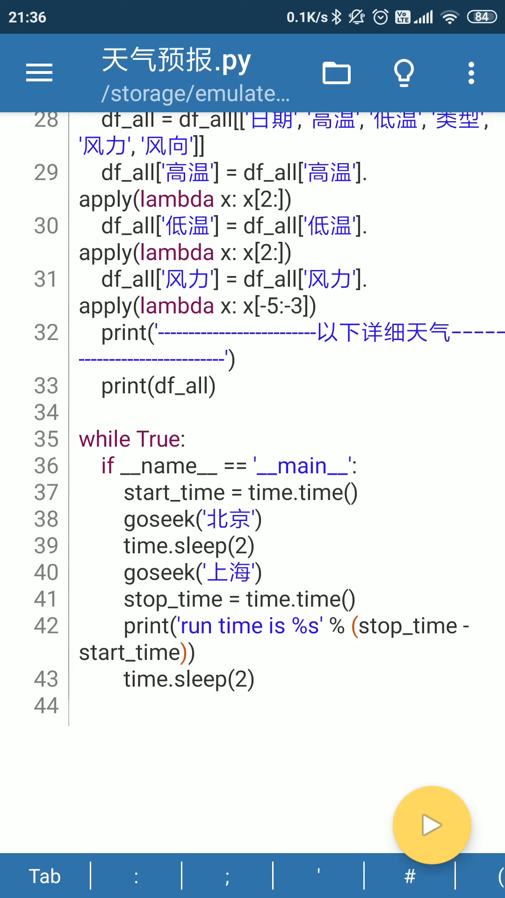
pyautogui.scroll(3)
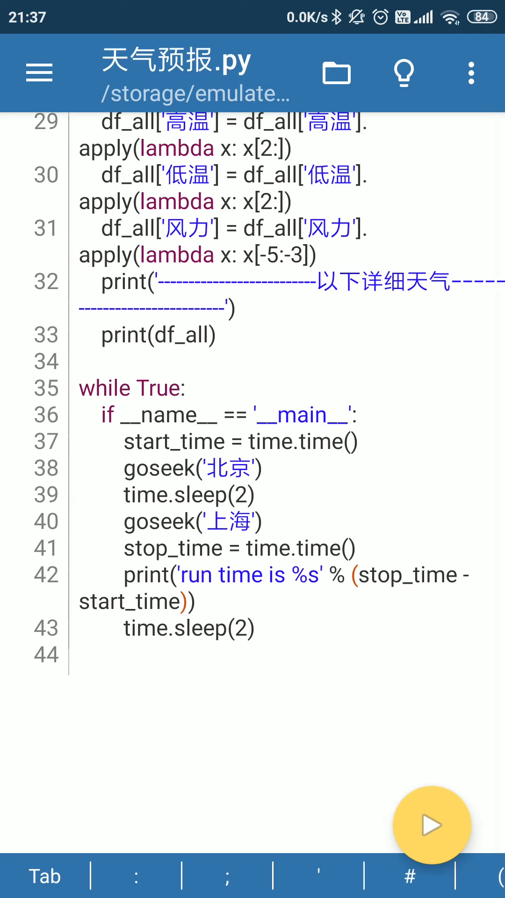
# Step: Run 天气预报.py again and scroll the looping Beijing and Shanghai forecast output
pyautogui.click(432, 825)
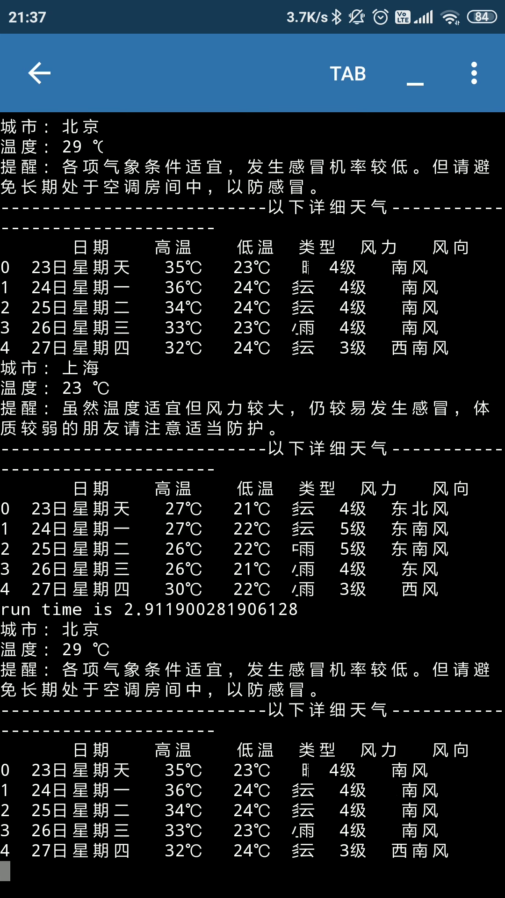
pyautogui.scroll(-3)
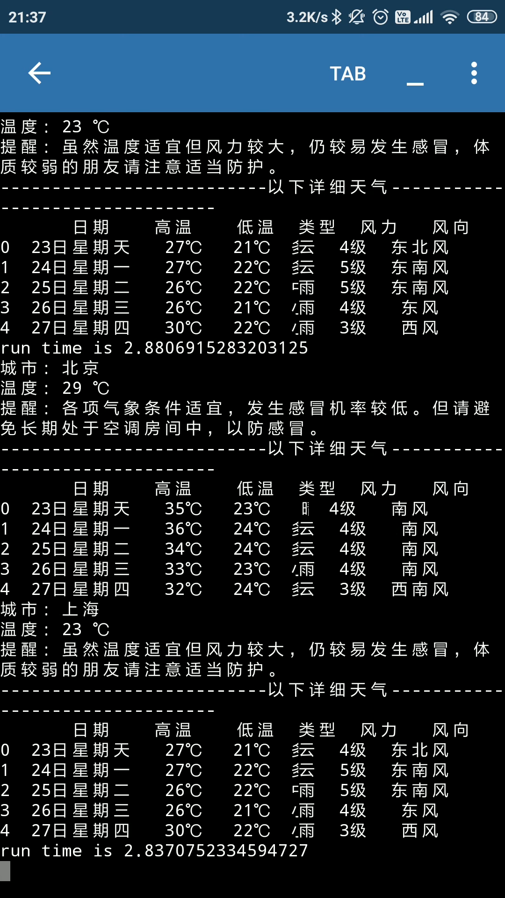
pyautogui.scroll(3)
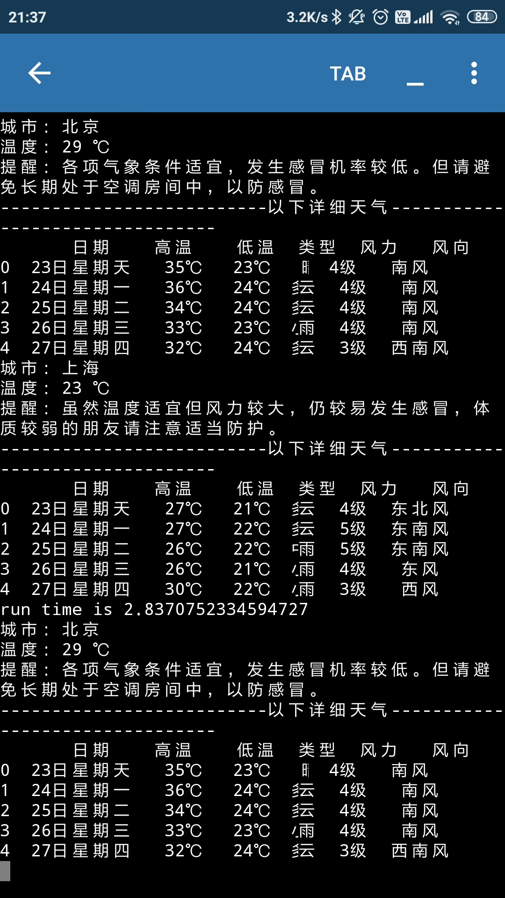
pyautogui.scroll(-3)
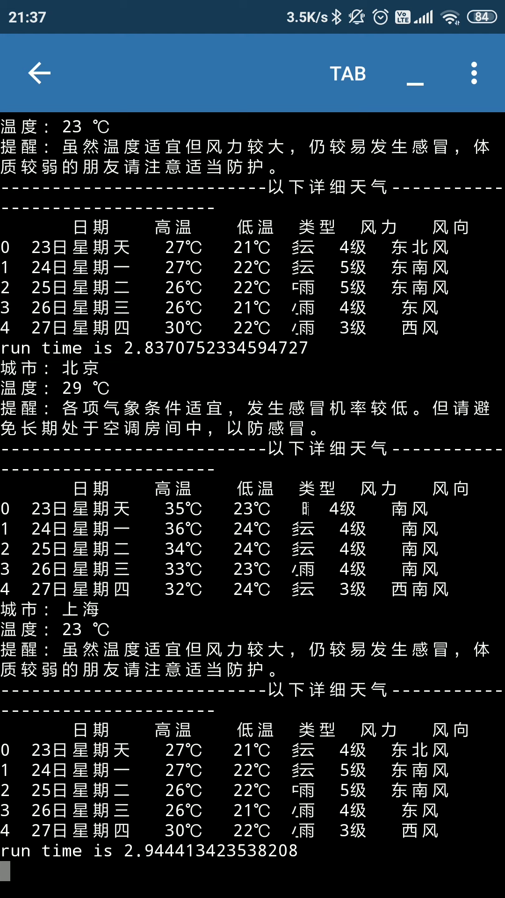
pyautogui.scroll(-3)
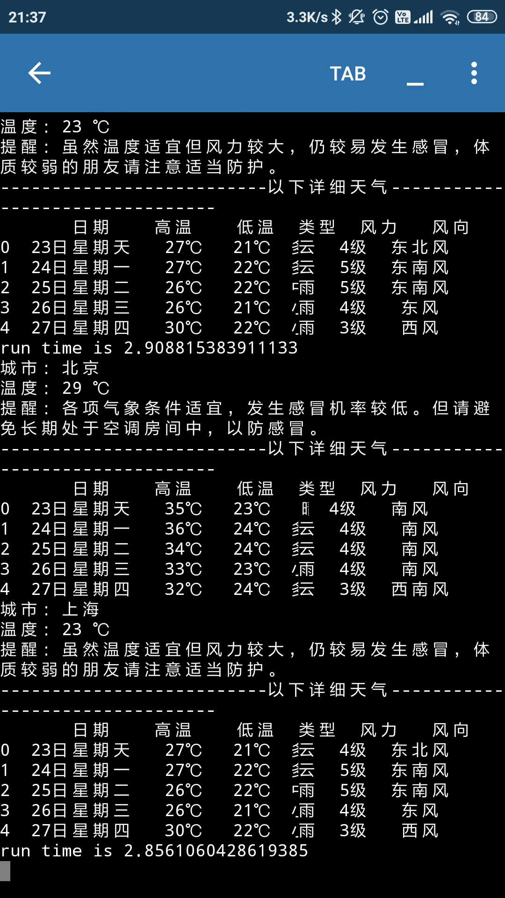
pyautogui.scroll(3)
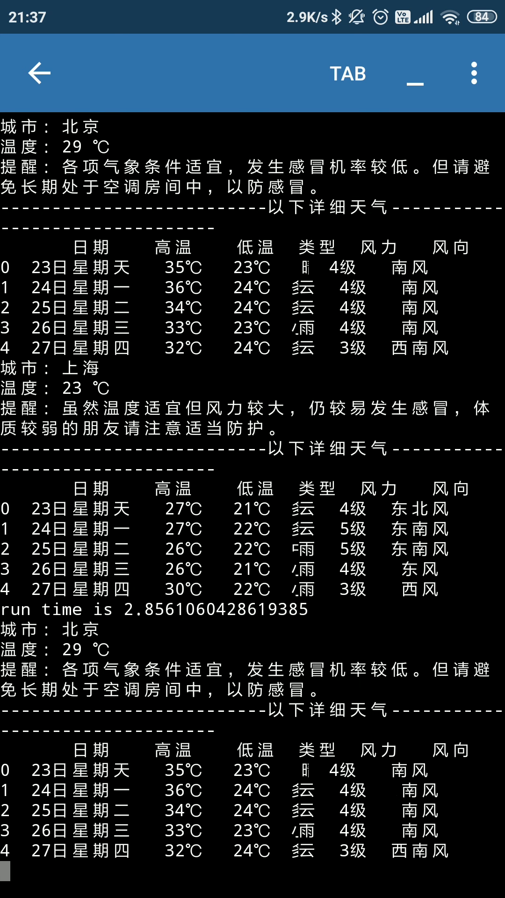
pyautogui.scroll(-3)
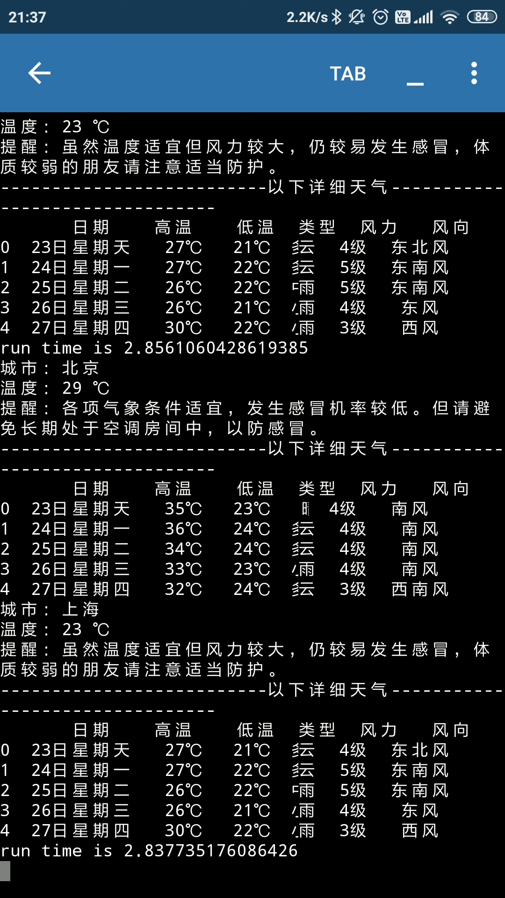
pyautogui.scroll(3)
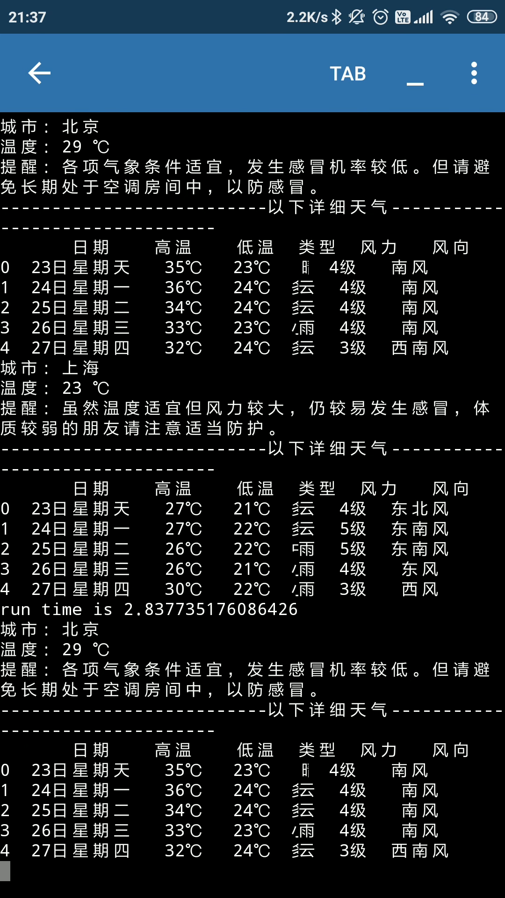